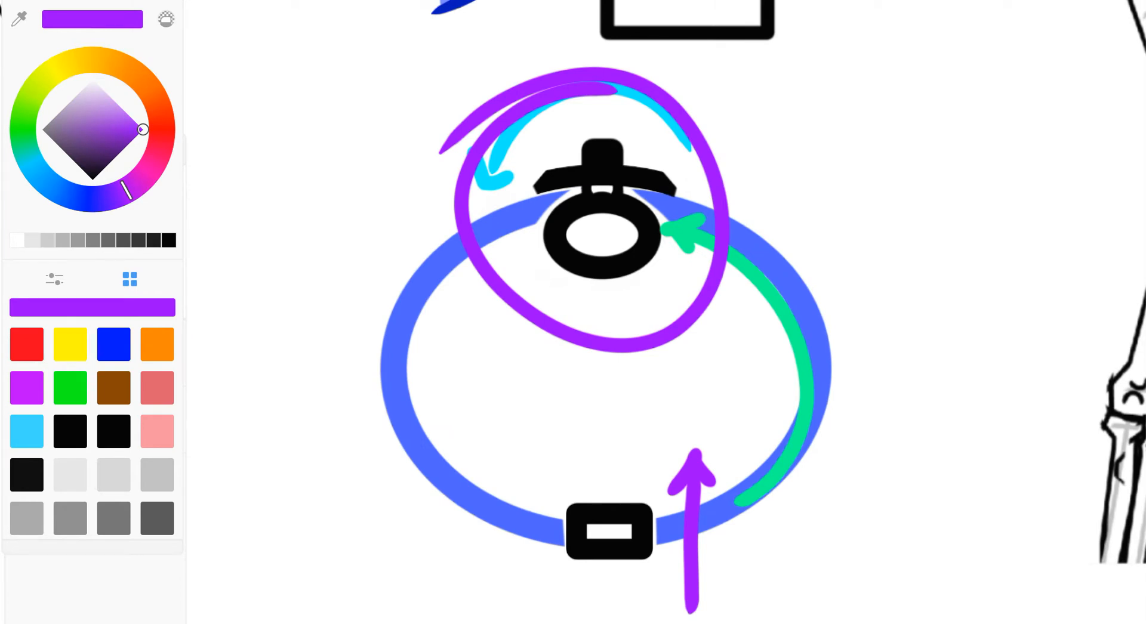
Step: Undo the purple circle around the top of the rib-ring diagram
click(636, 34)
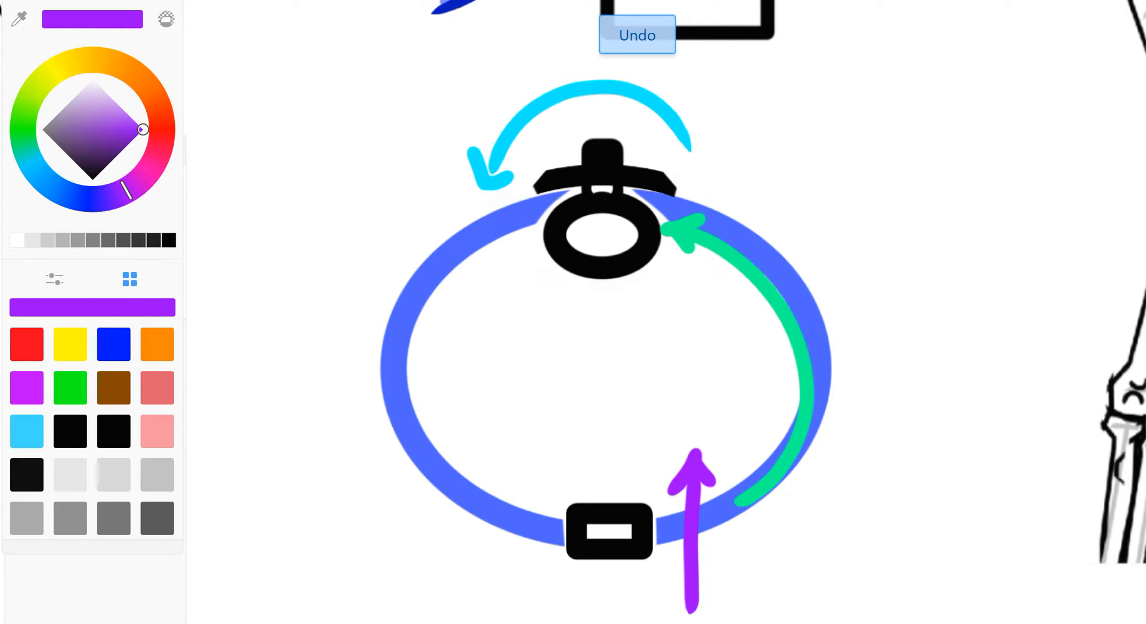
click(635, 35)
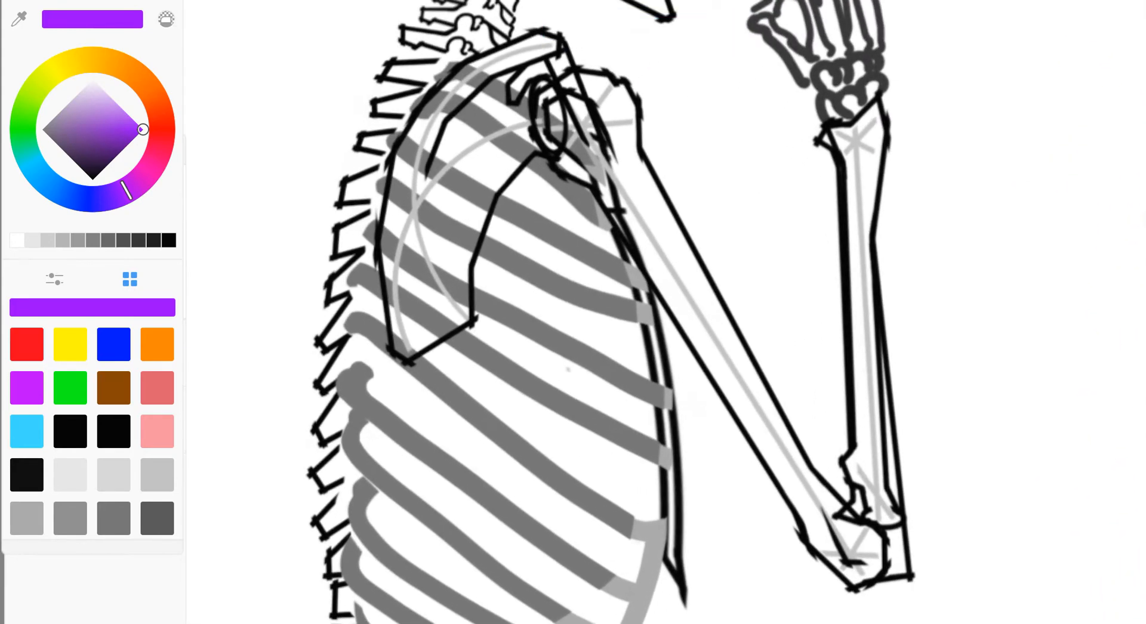
Step: Pan from the side-view skeleton to the front rib cage diagram
click(562, 144)
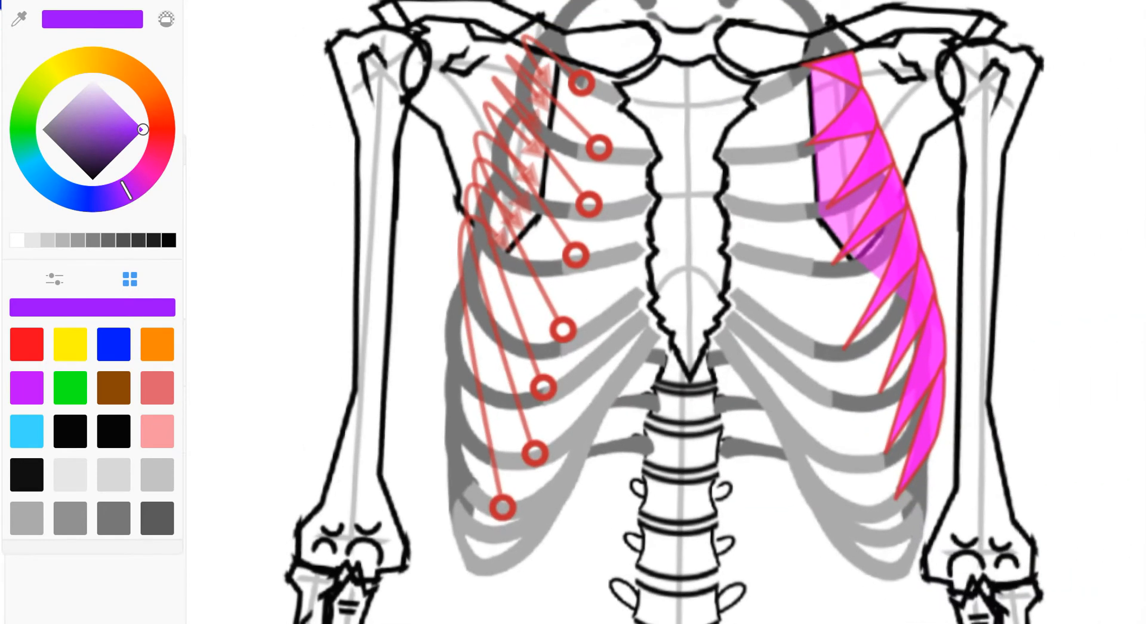
Step: Pan back to the side view for drawing the purple slips and blue arrows
click(568, 330)
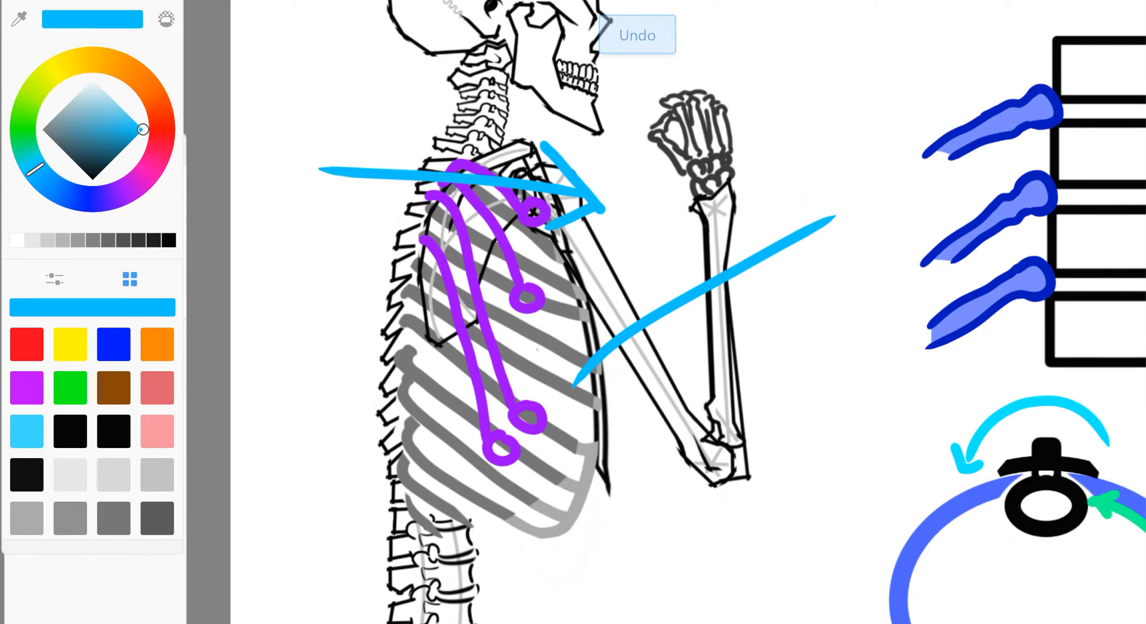
Step: Undo the last blue arrow stroke on the side-view rib cage
click(636, 35)
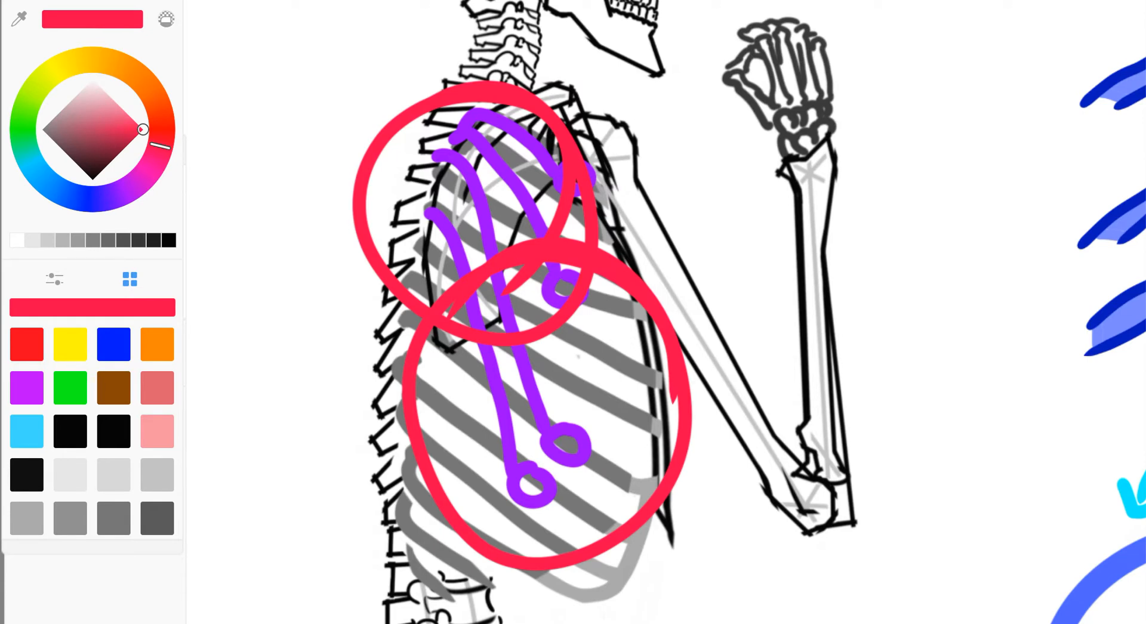
Step: Undo the two red circles around the side-view rib cage with Ctrl+Z
key(ctrl+z)
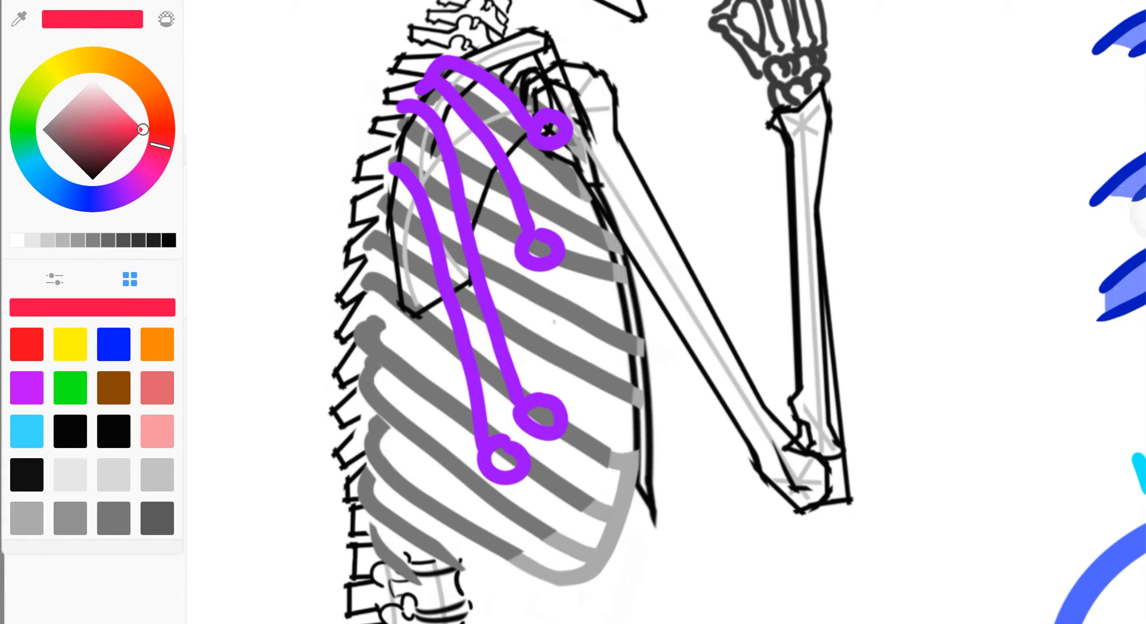
Step: Shift the view lower on the rib cage and undo the stray wavy pink stroke
drag(380, 271, 637, 431)
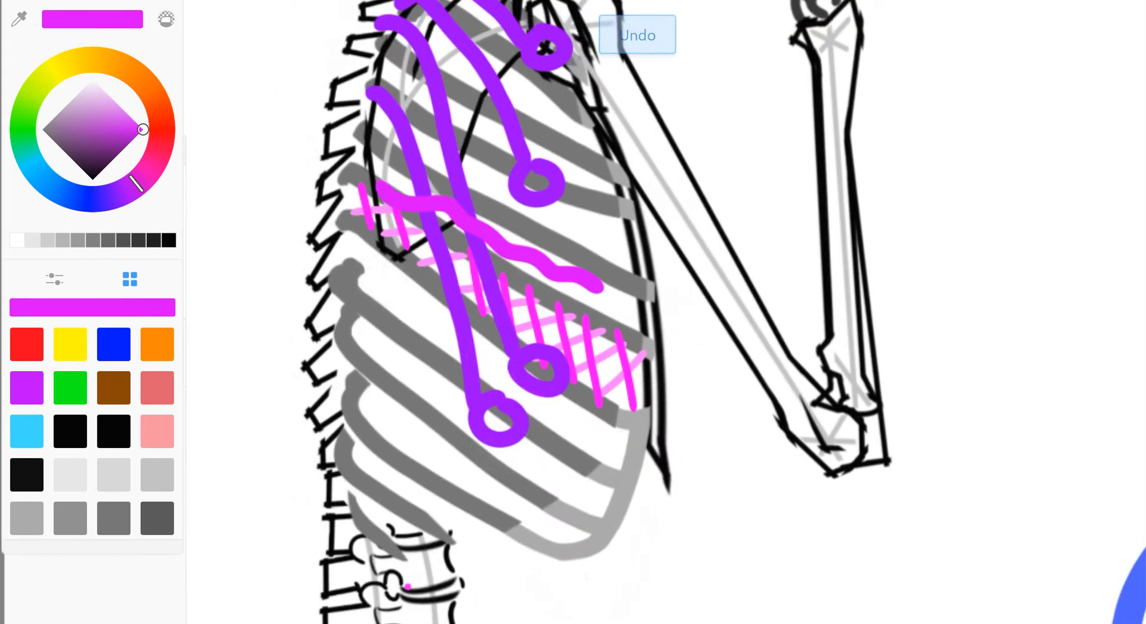
click(636, 34)
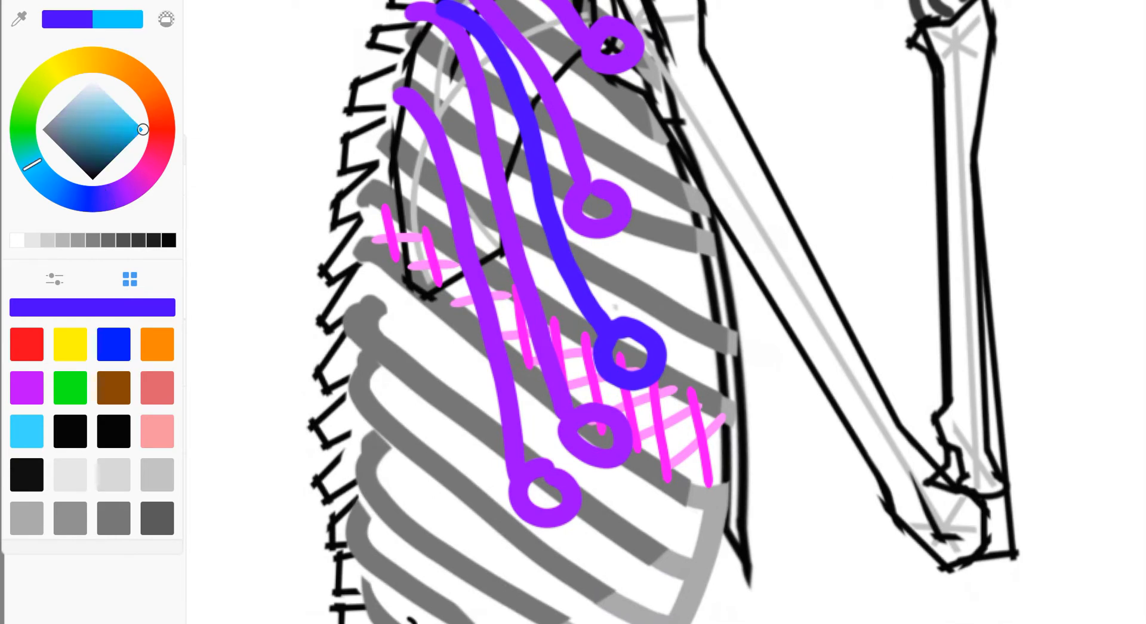
Step: Switch to cyan and draw a dash across the lower hatching
click(26, 430)
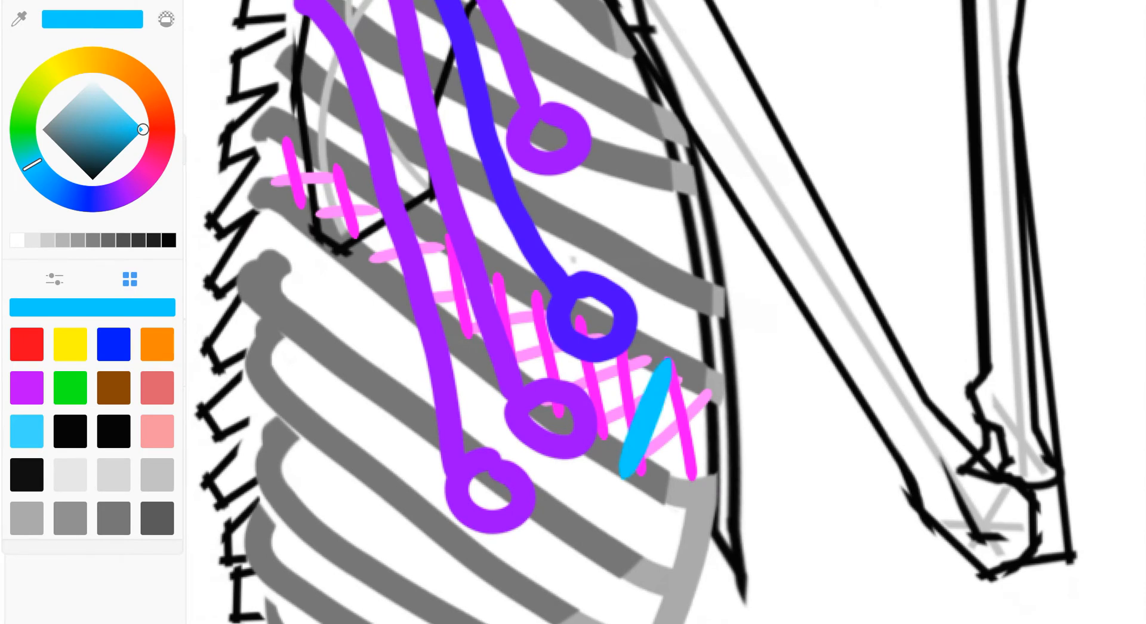
drag(657, 380, 687, 468)
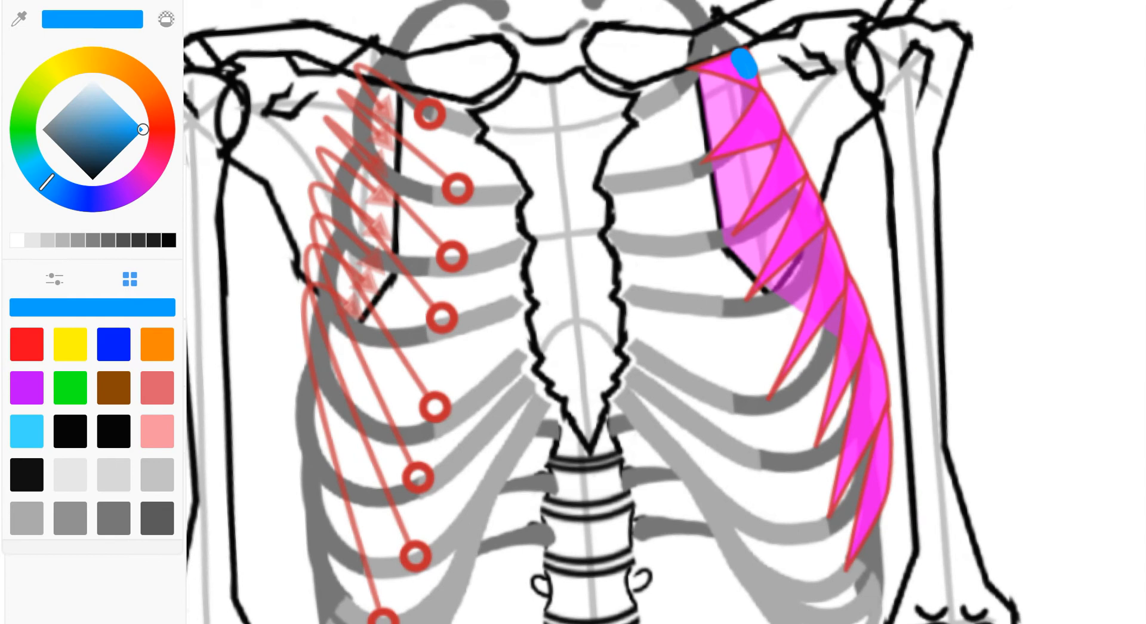
Step: Draw a blue line along the outer edge of the magenta serratus
drag(740, 55, 881, 368)
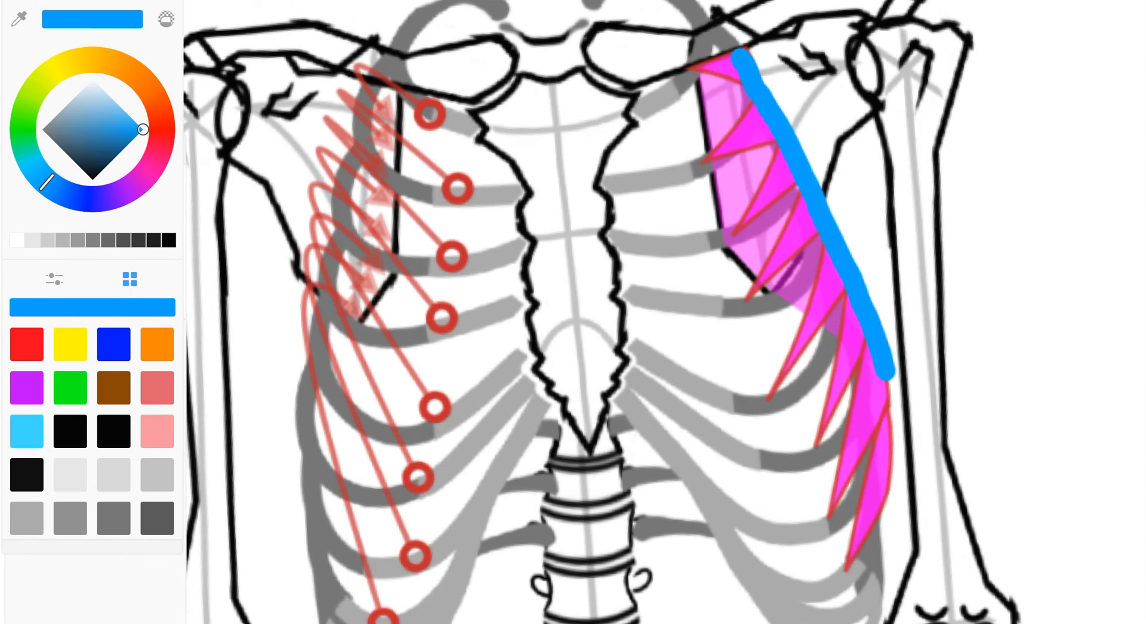
drag(884, 372, 874, 505)
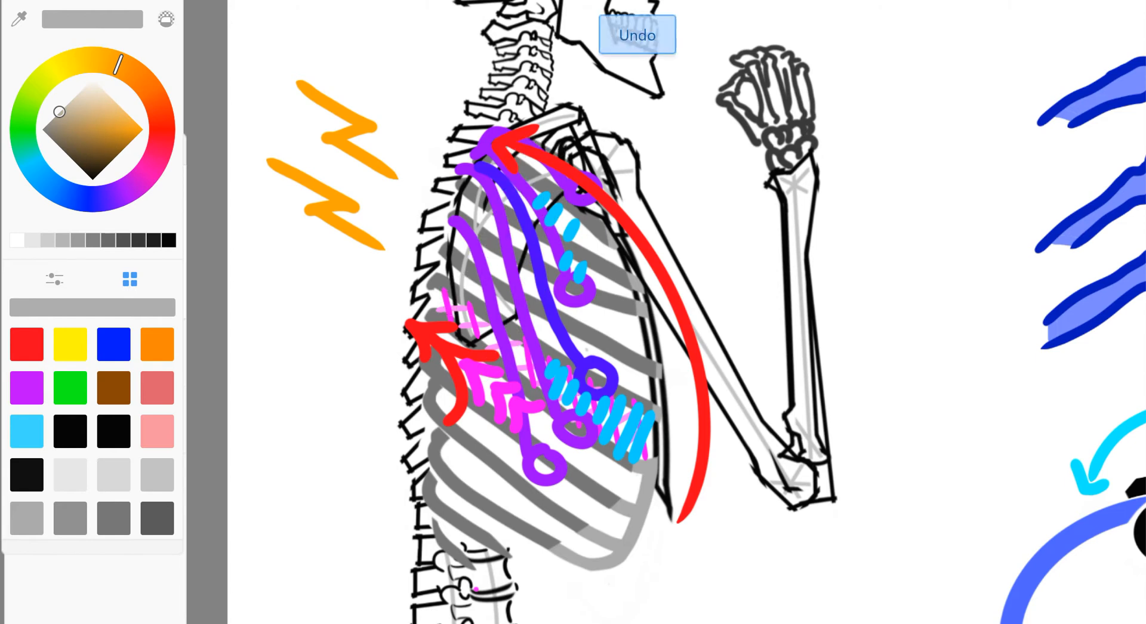
Step: Undo the last stroke among the red arrows, orange zigzags and cyan dashes
click(636, 34)
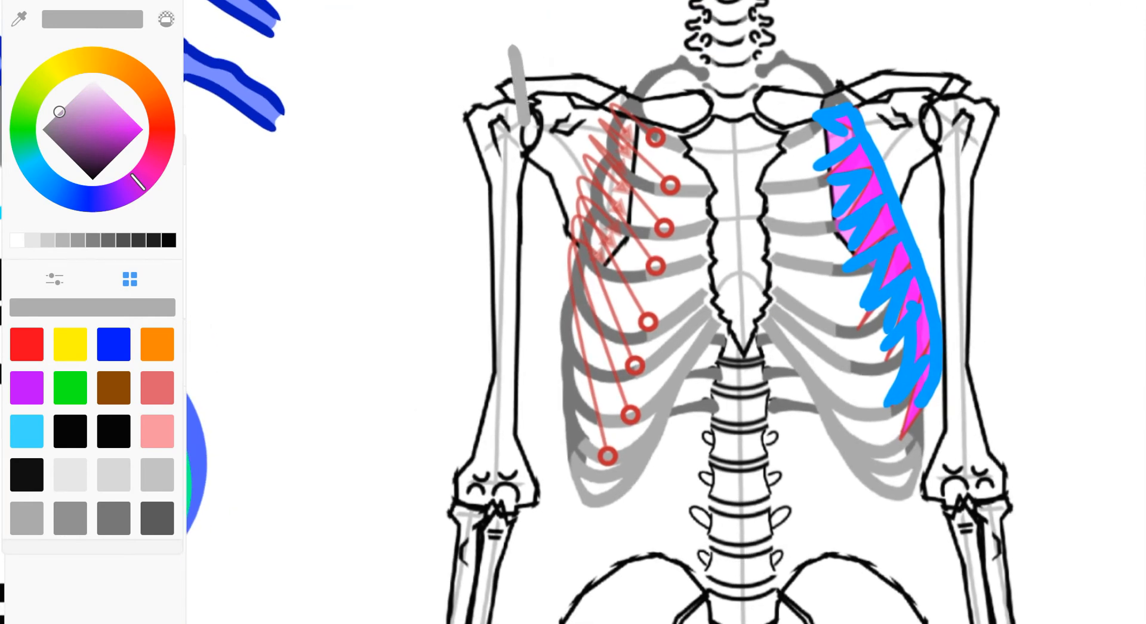
Step: In magenta, draw a downward and an upward arrow pressing together beside the left ribs
click(145, 129)
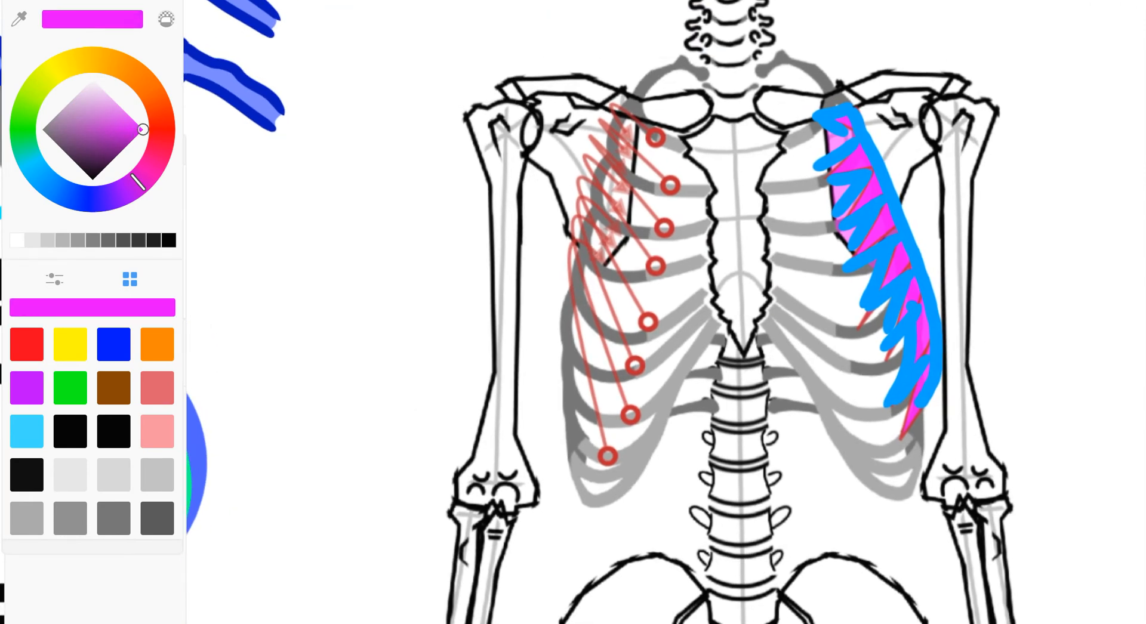
drag(519, 73, 534, 344)
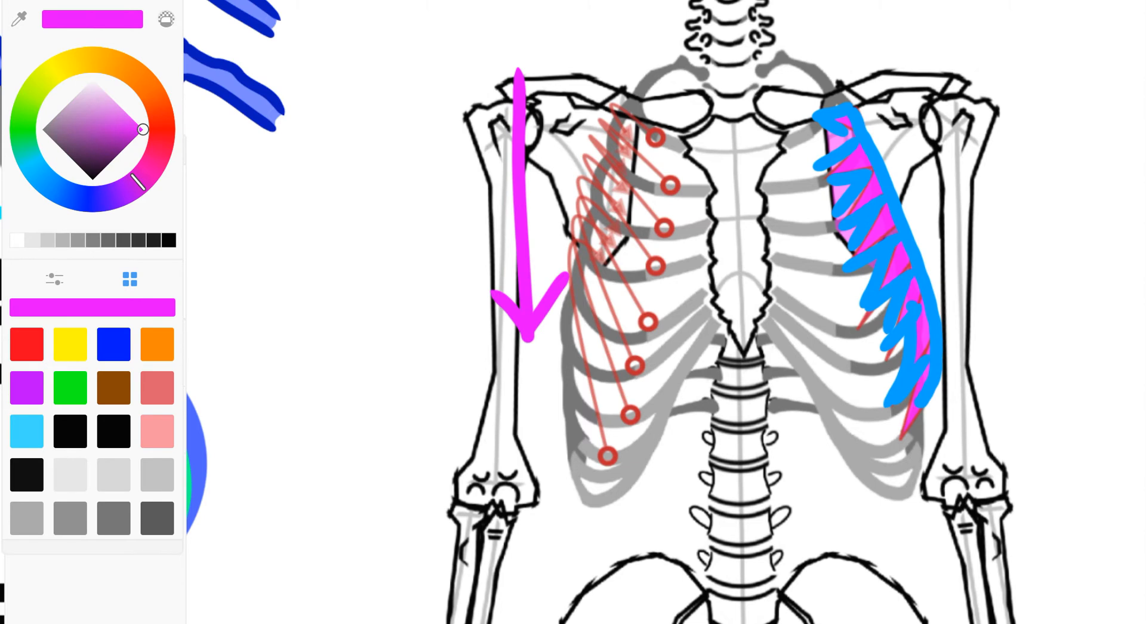
drag(512, 321, 523, 578)
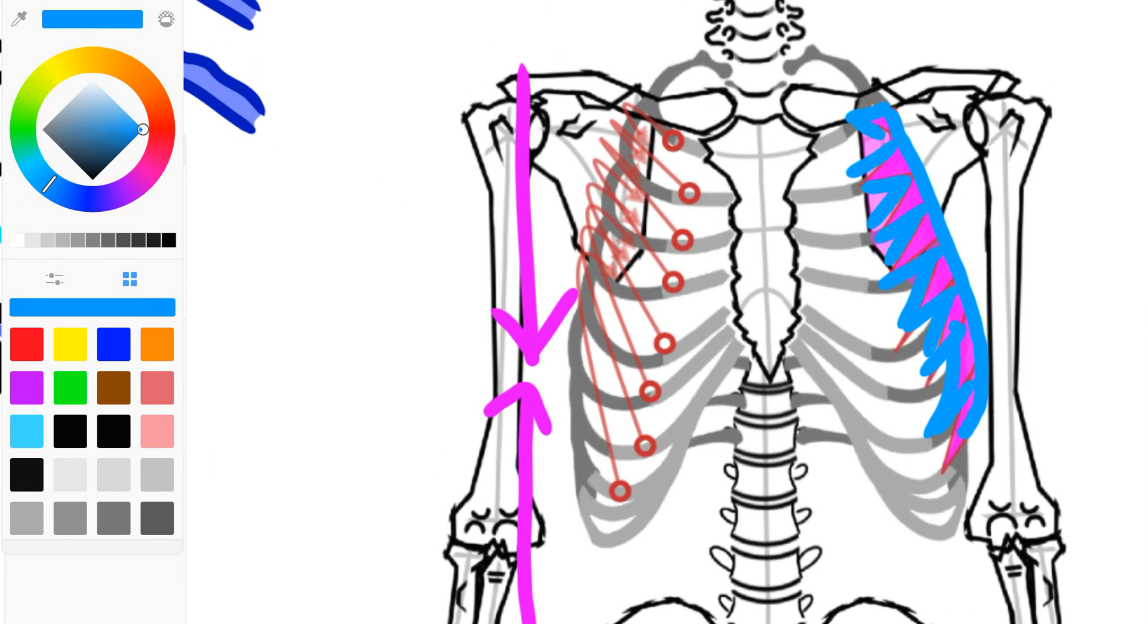
drag(454, 197, 695, 321)
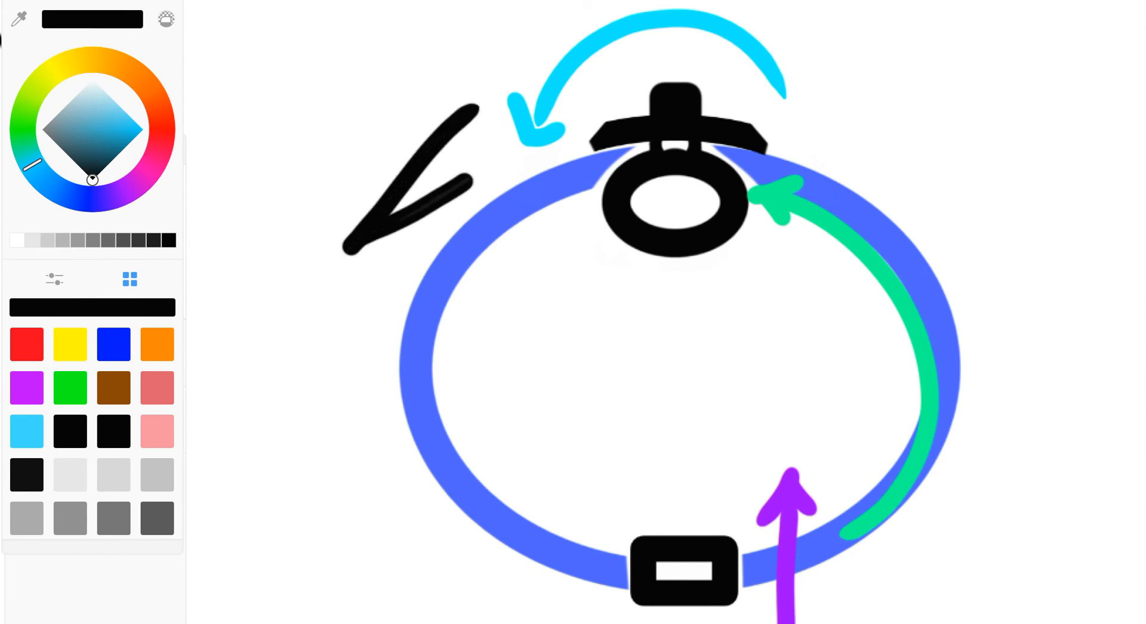
Step: Draw the right scapula as a black triangle and trace the left scapula's edge in purple
drag(870, 73, 994, 227)
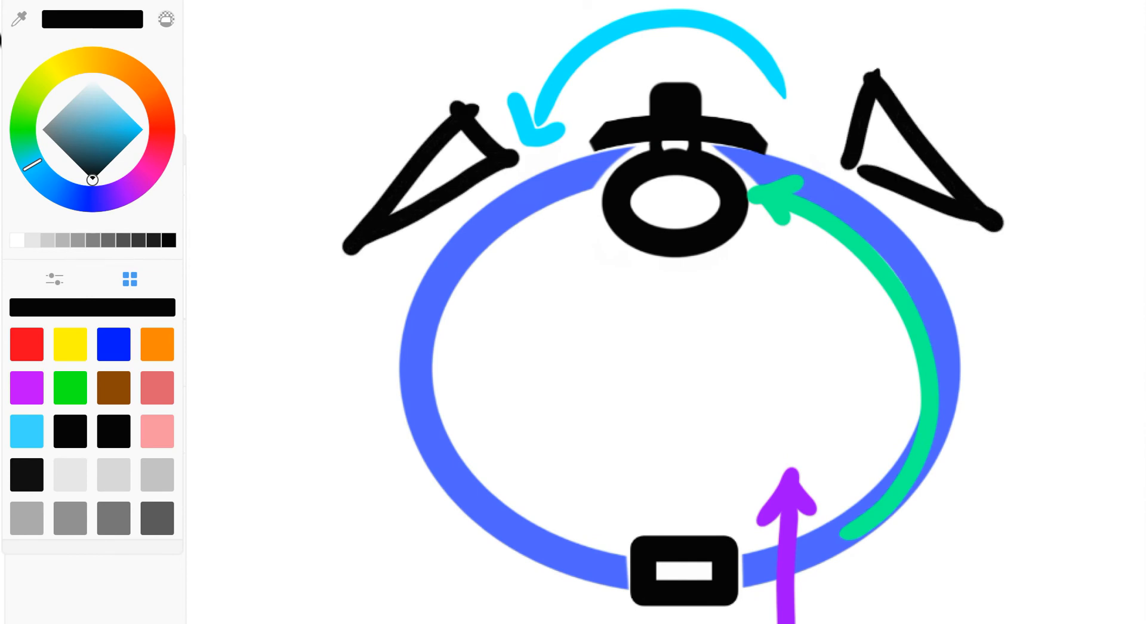
click(143, 129)
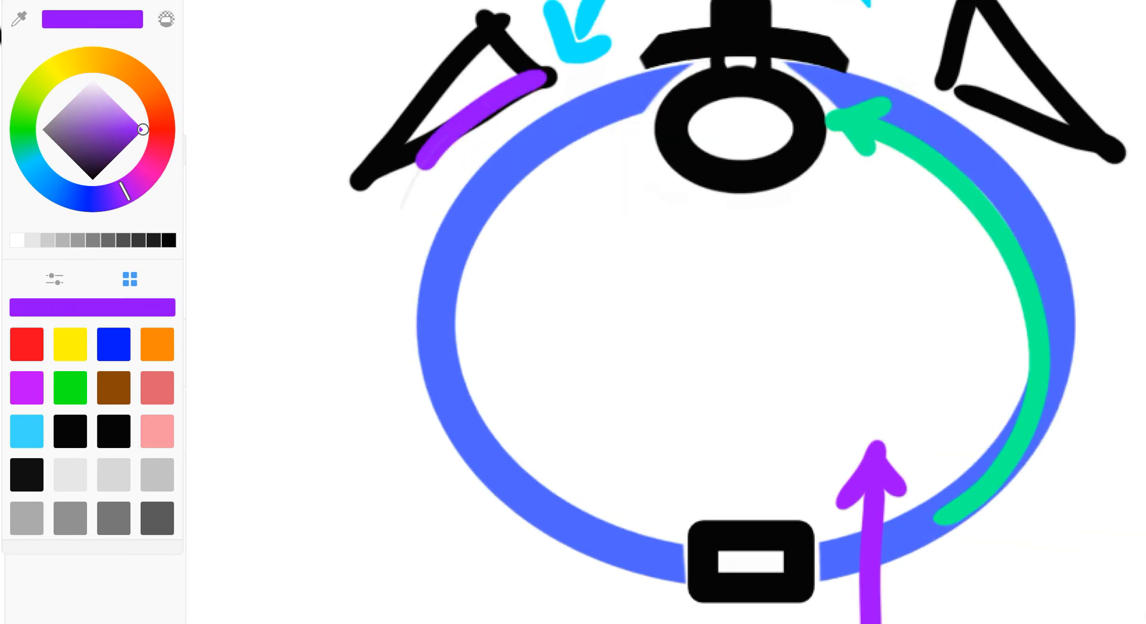
drag(424, 161, 520, 502)
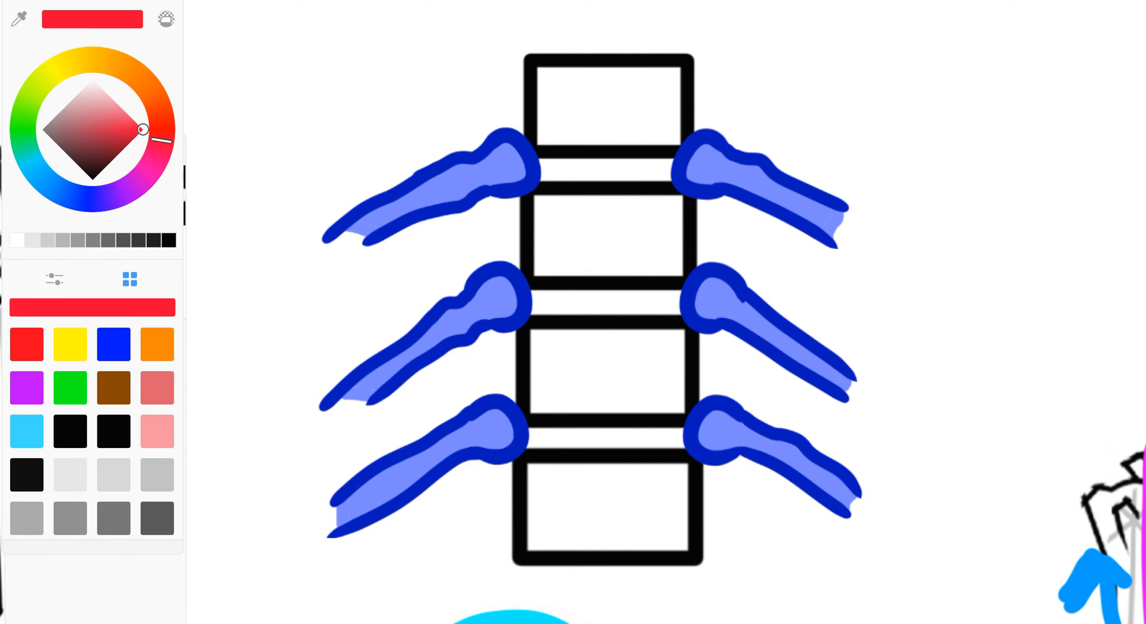
Step: Draw three red arrows into the rib heads and a red wavy line down the spine
drag(355, 135, 430, 135)
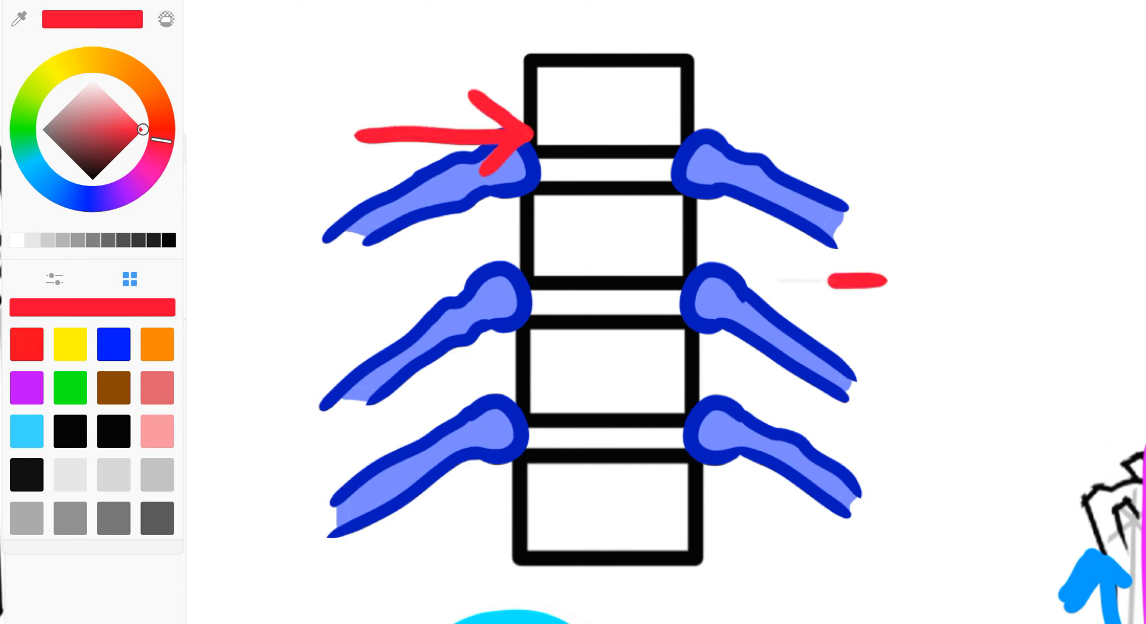
drag(877, 282, 694, 281)
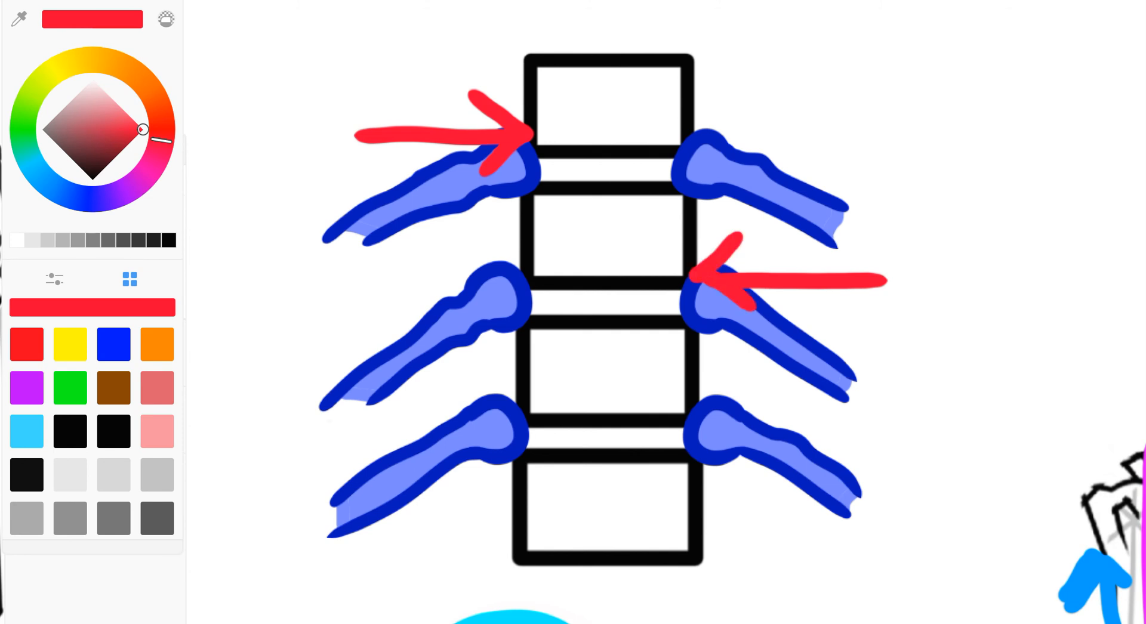
drag(314, 422, 523, 422)
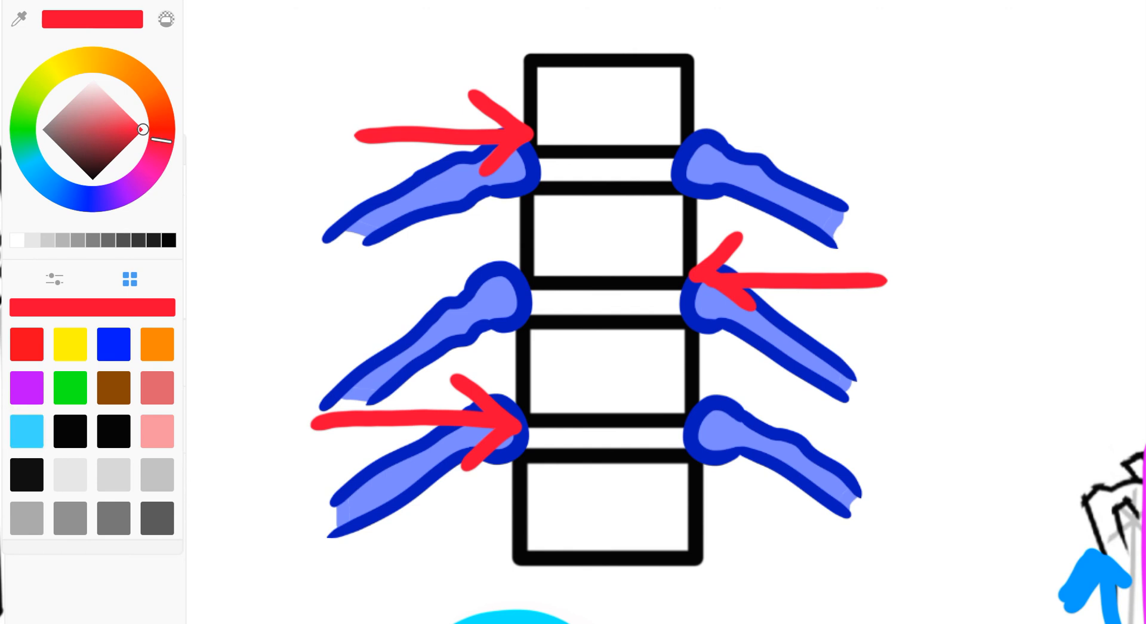
drag(571, 41, 650, 362)
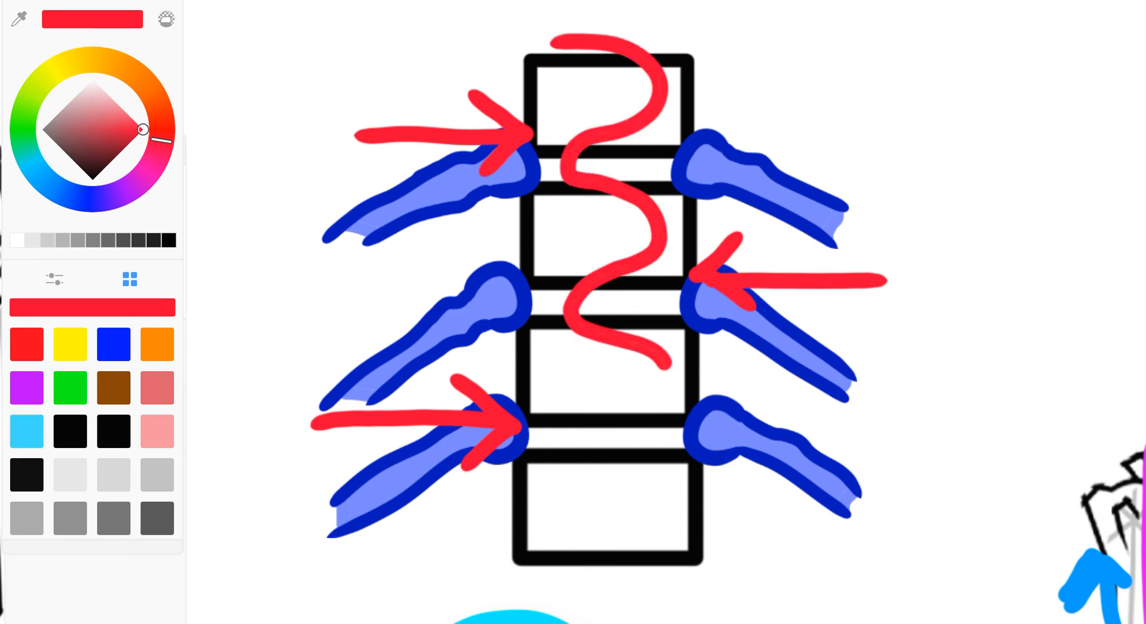